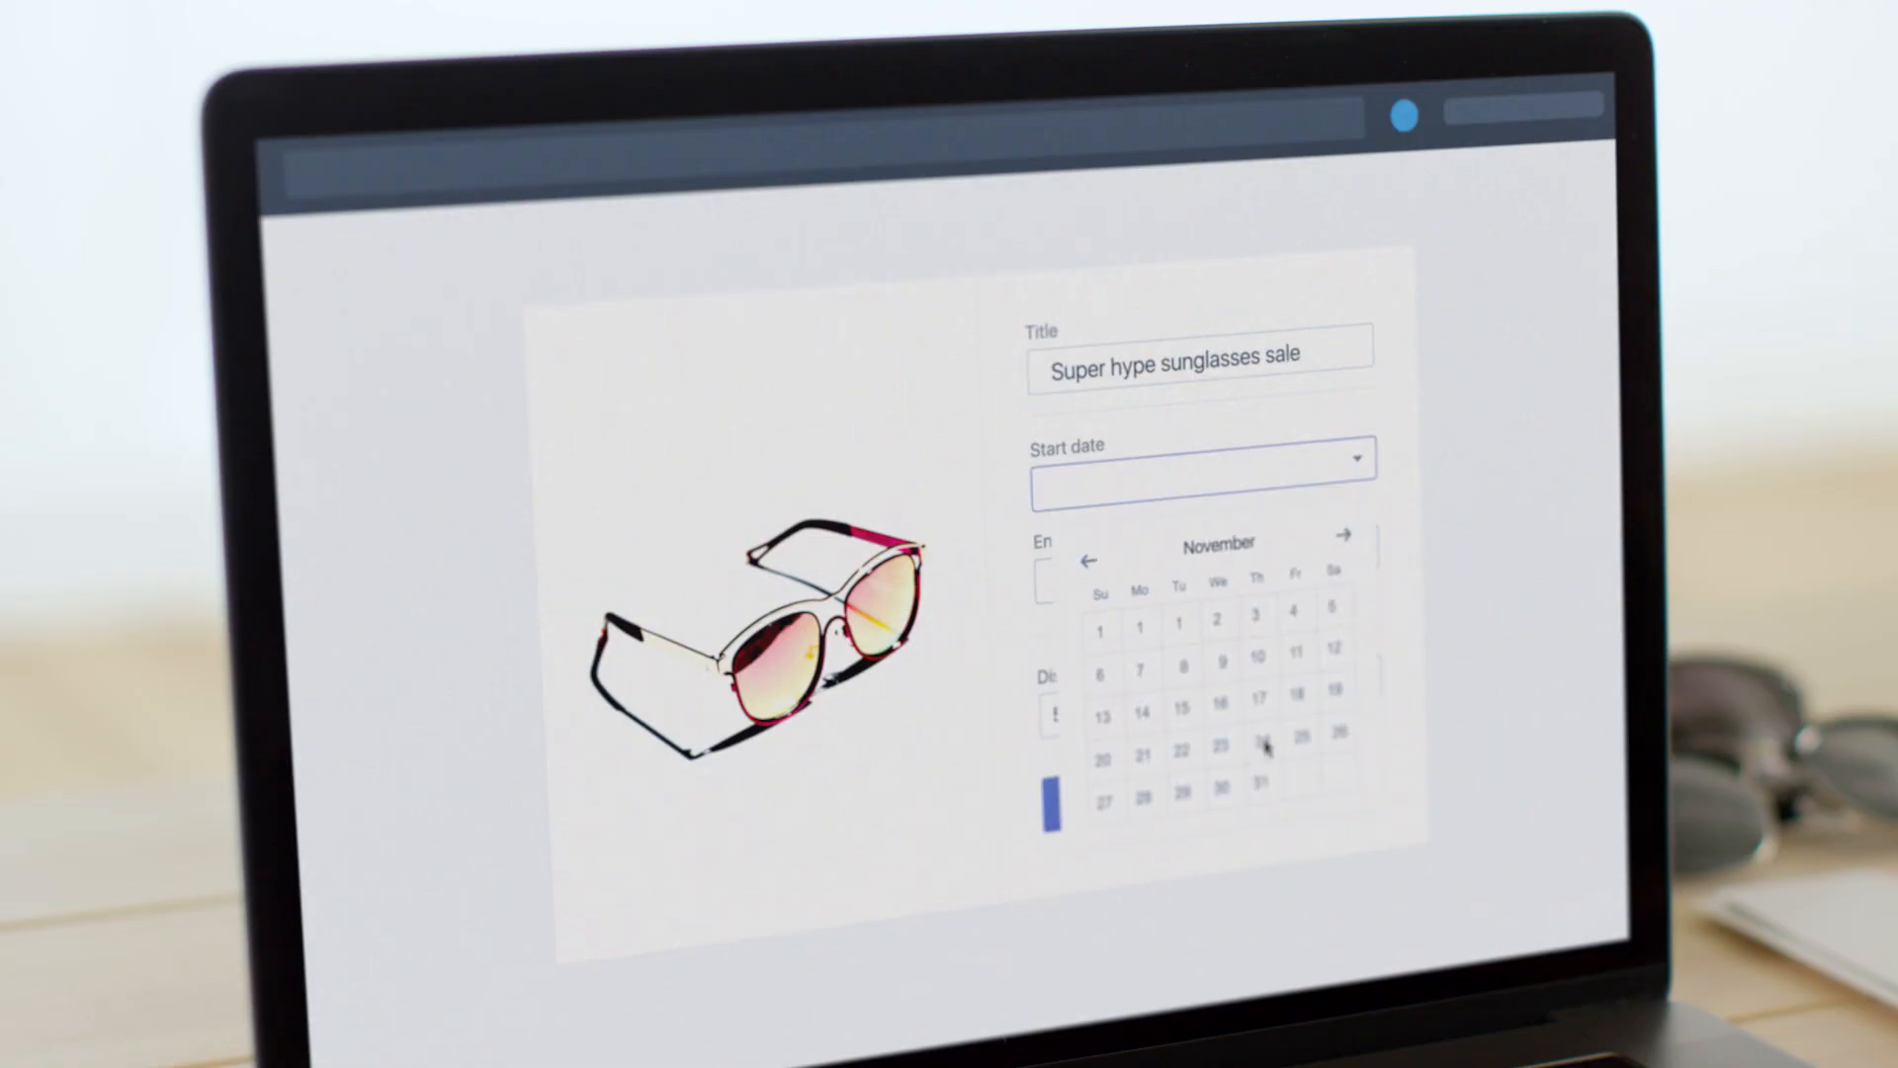
# Schedule the 50% sunglasses sale for November 24–25 and launch it
pyautogui.click(1264, 738)
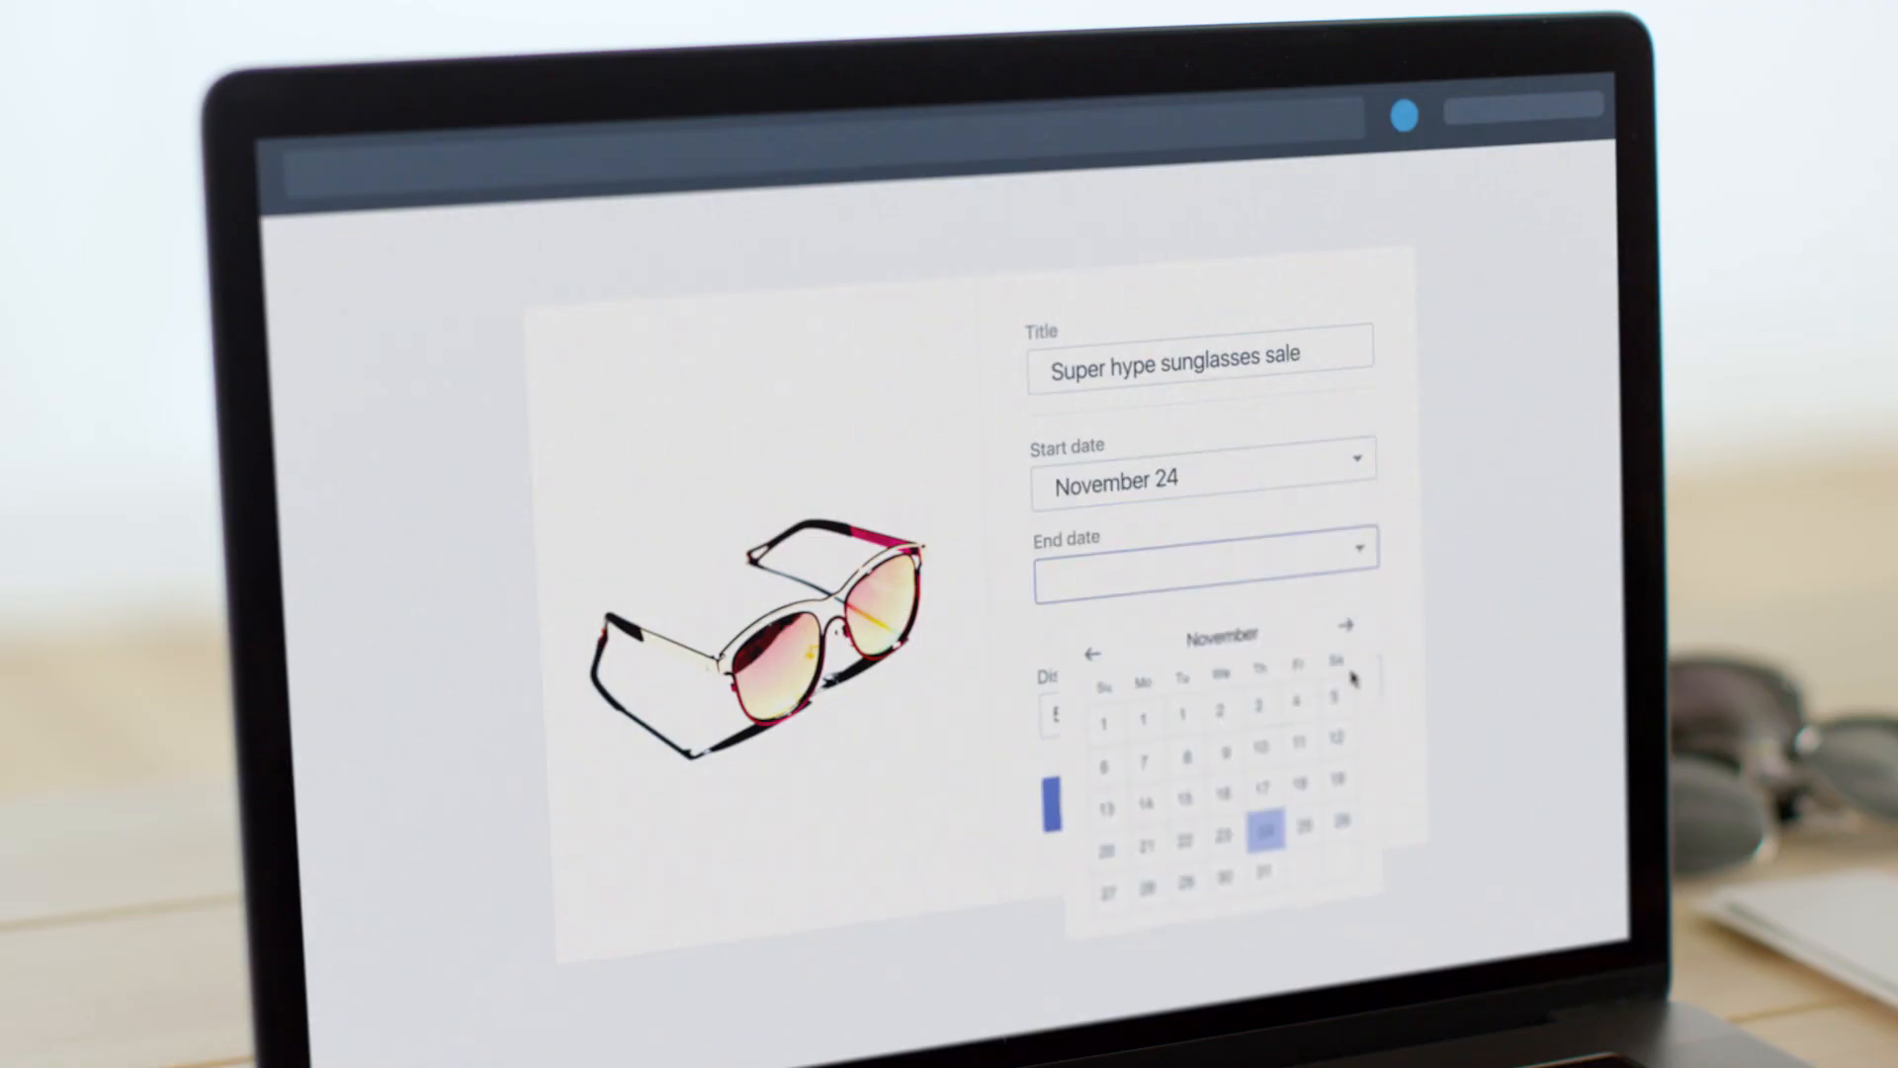
pyautogui.click(1263, 829)
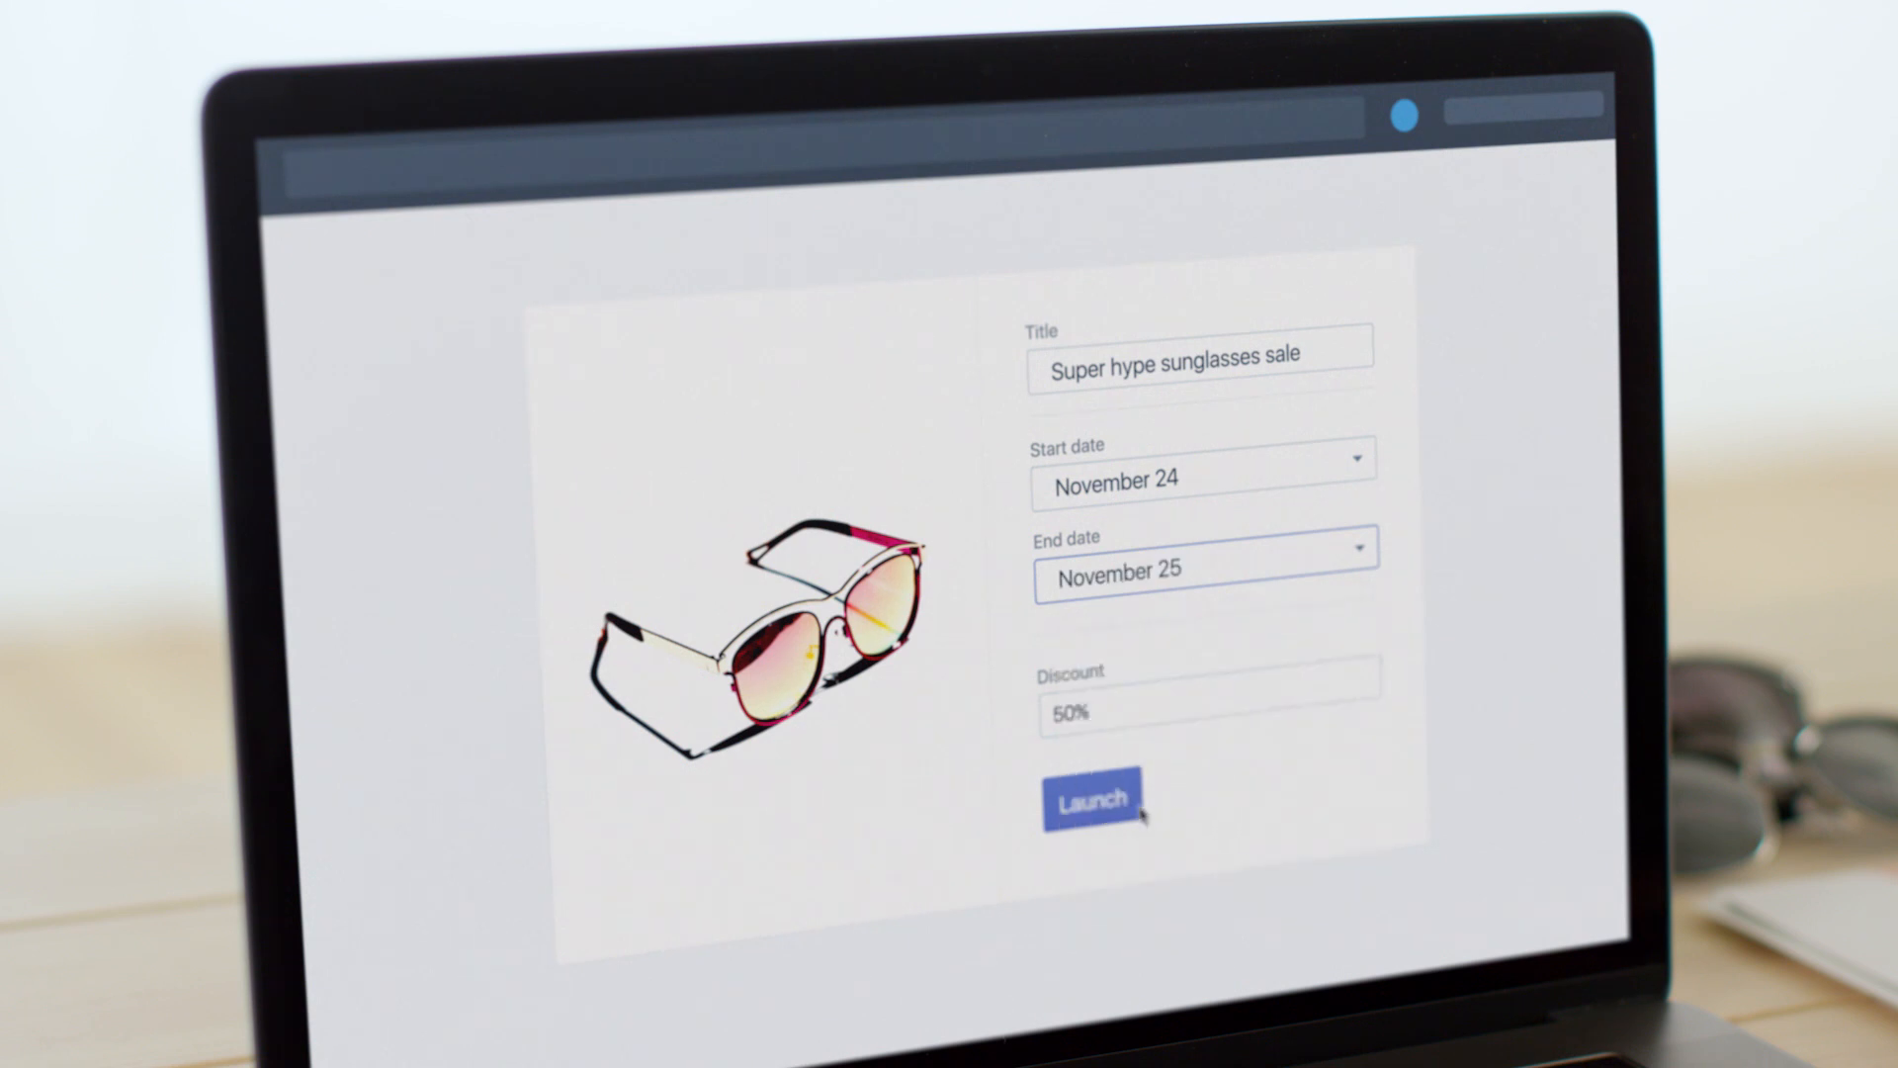
pyautogui.click(1090, 800)
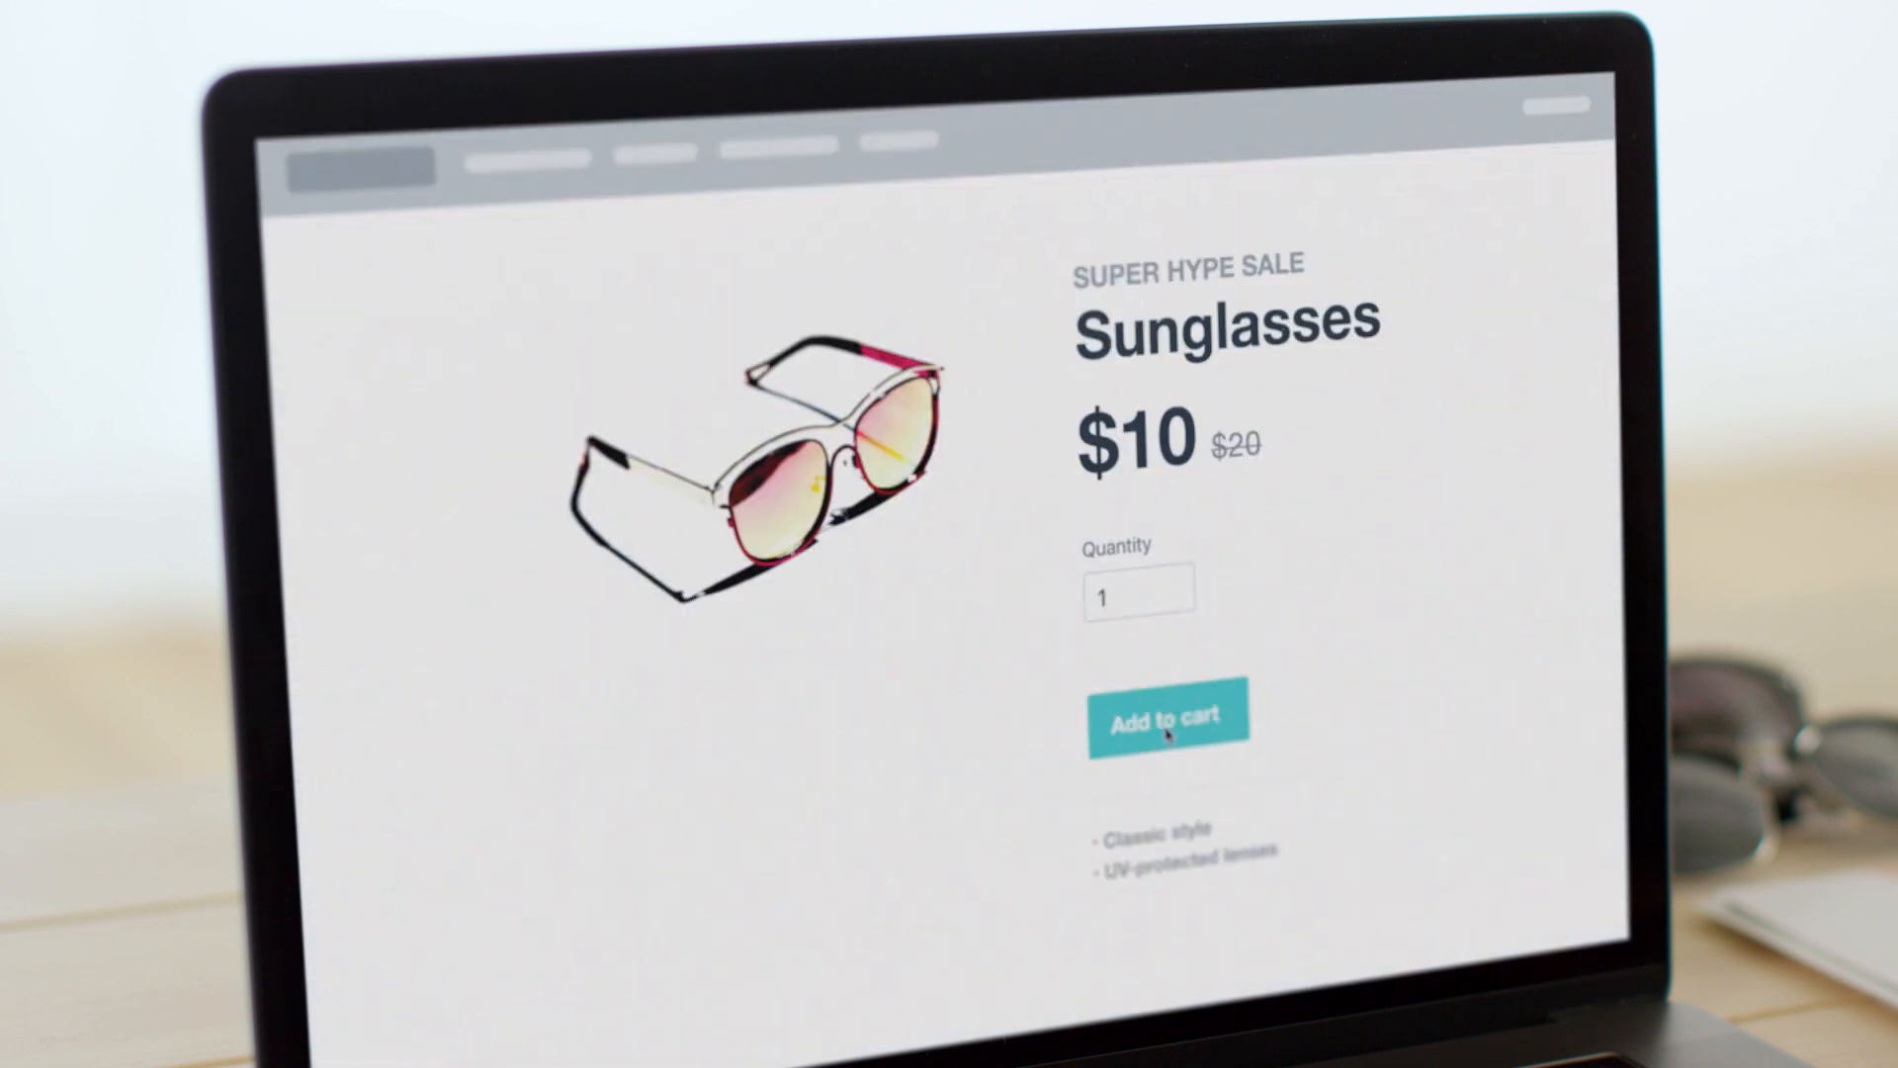